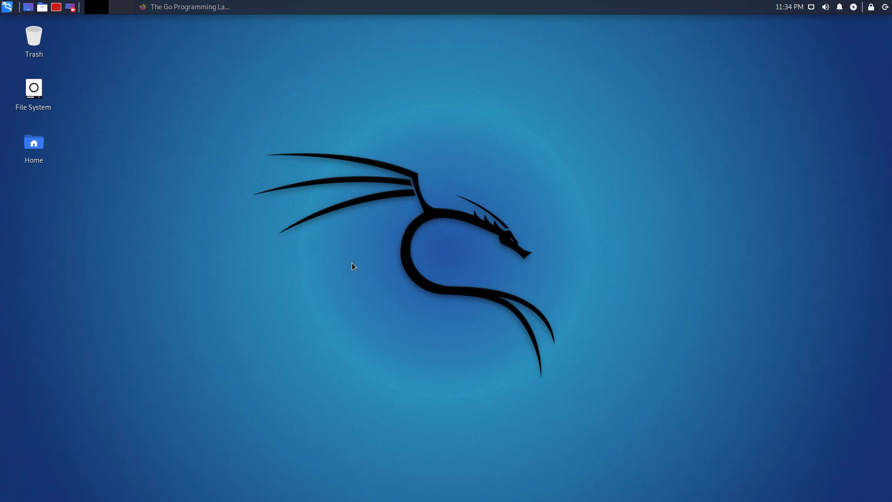
- Restore the Firefox window showing the golang.org home page from the taskbar
{"action": "left_click", "coordinate": [182, 6]}
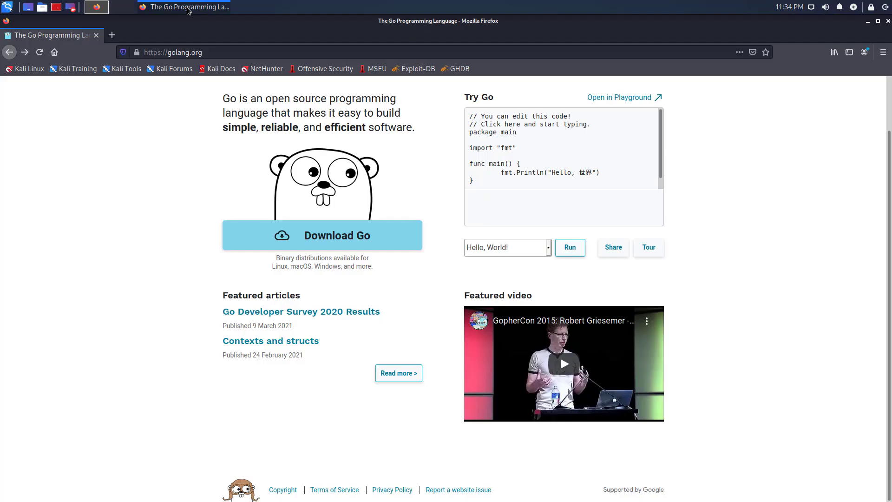
{"action": "mouse_move", "coordinate": [215, 117]}
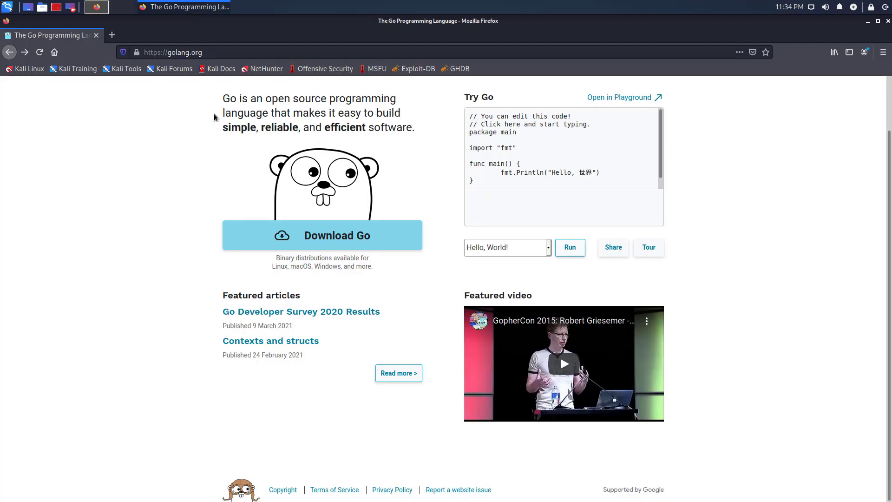
{"action": "mouse_move", "coordinate": [443, 95]}
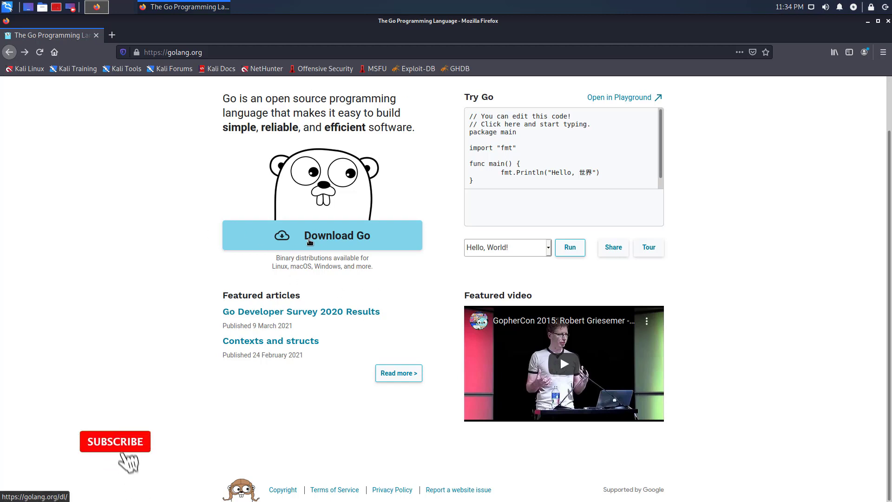
- Follow the 'Download Go' link to the Go 1.16.3 Downloads page
{"action": "left_click", "coordinate": [114, 441]}
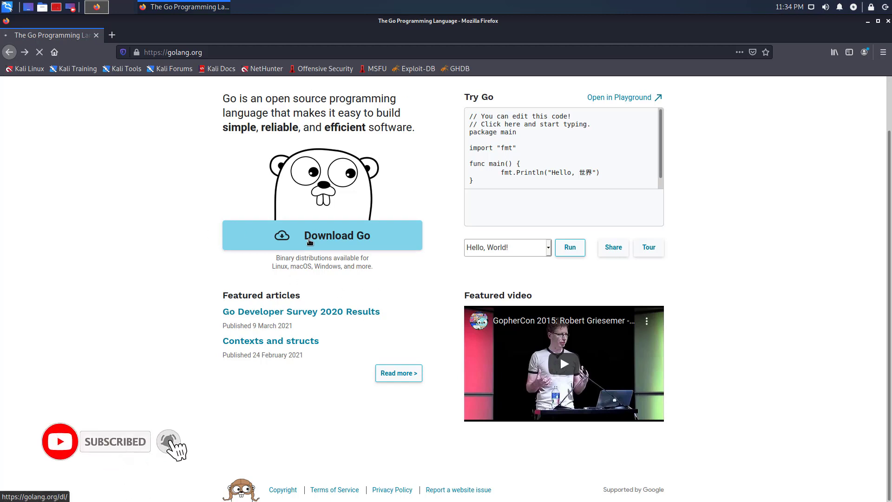
{"action": "left_click", "coordinate": [322, 235]}
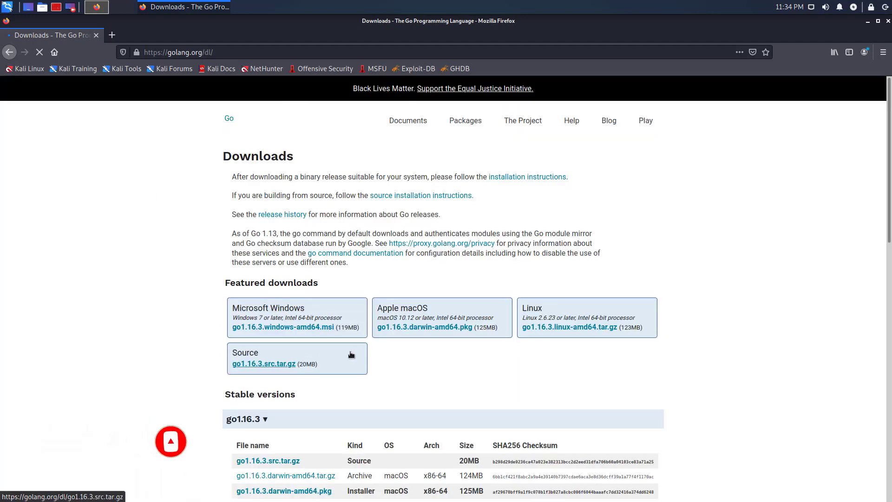
- Copy the link address of go1.16.3.linux-amd64.tar.gz under Featured downloads
{"action": "scroll", "scroll_direction": "down", "scroll_amount": 3}
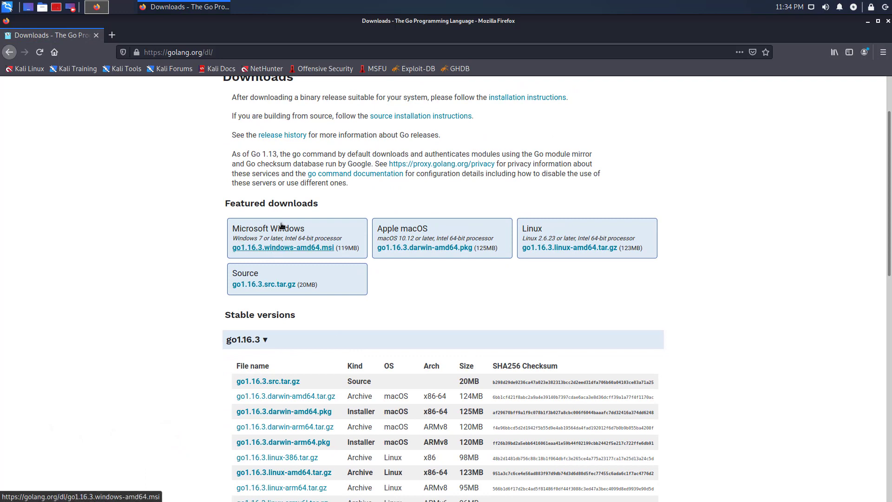
{"action": "mouse_move", "coordinate": [365, 247]}
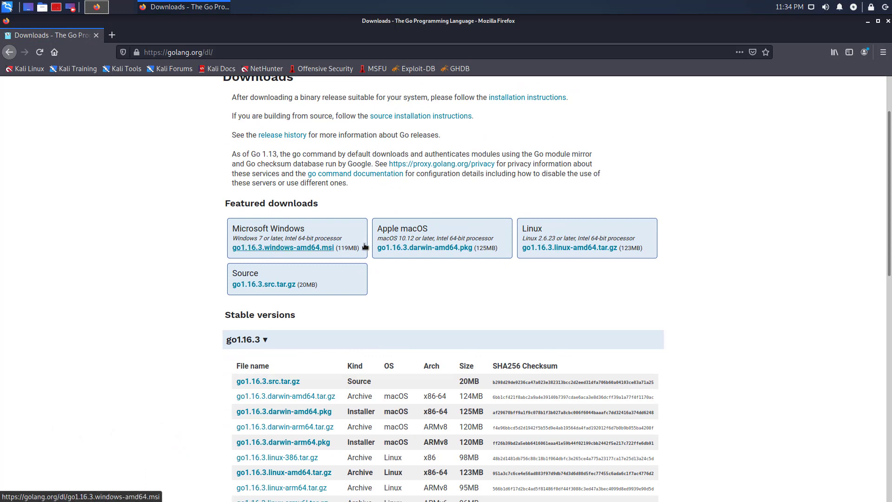
{"action": "mouse_move", "coordinate": [570, 247]}
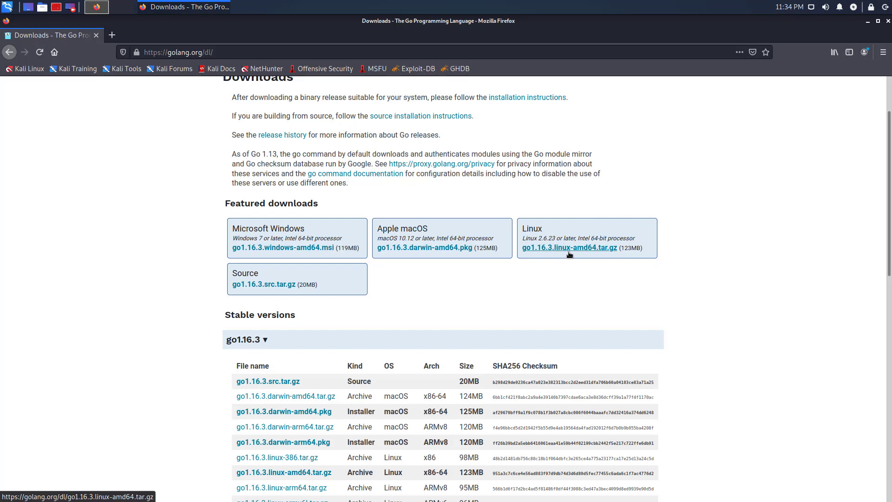
{"action": "right_click", "coordinate": [569, 247]}
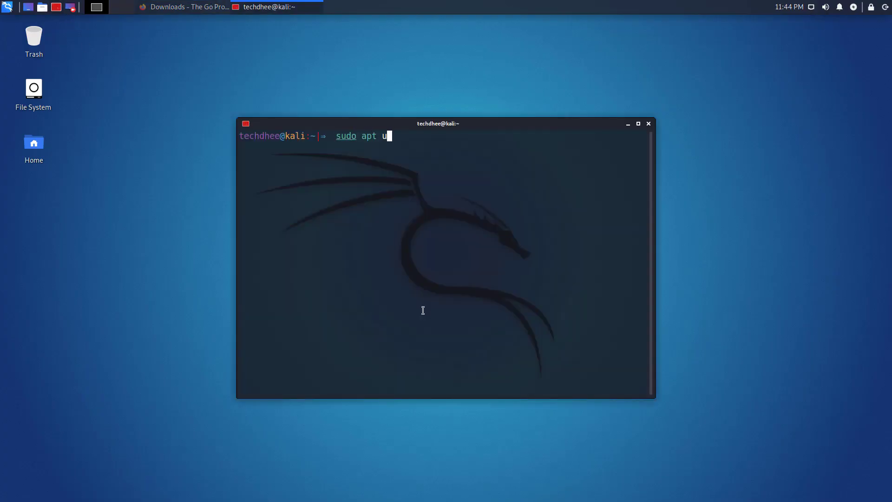
- Run 'sudo apt update && sudo apt full-upgrade -y', reporting all packages up to date
{"action": "type", "text": "pdate && sudo apt full-upgrade -y"}
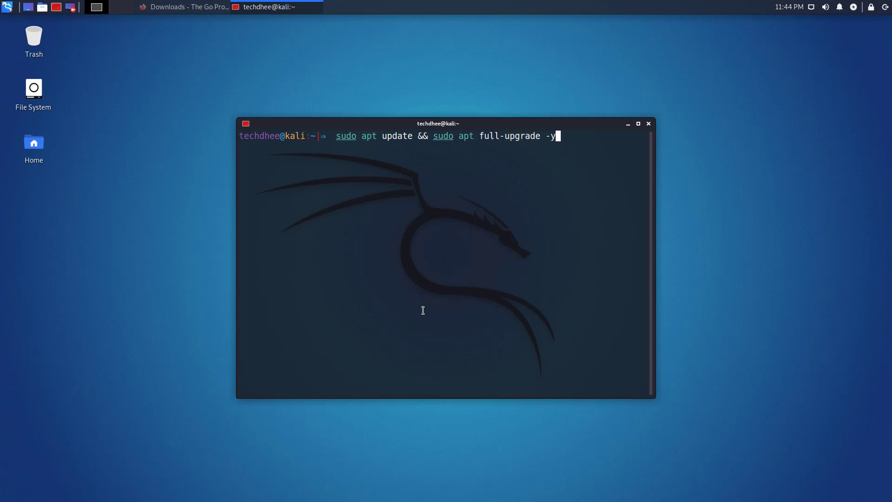
{"action": "key", "text": "Return"}
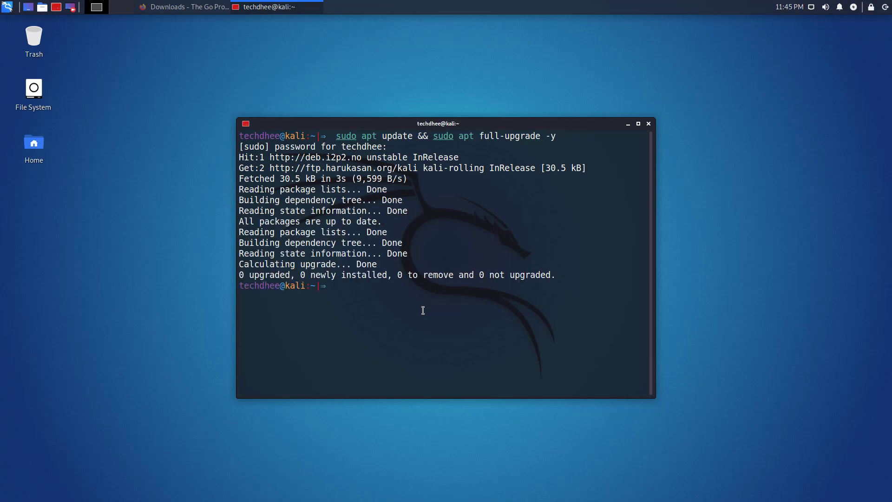
{"action": "type", "text": "wget"}
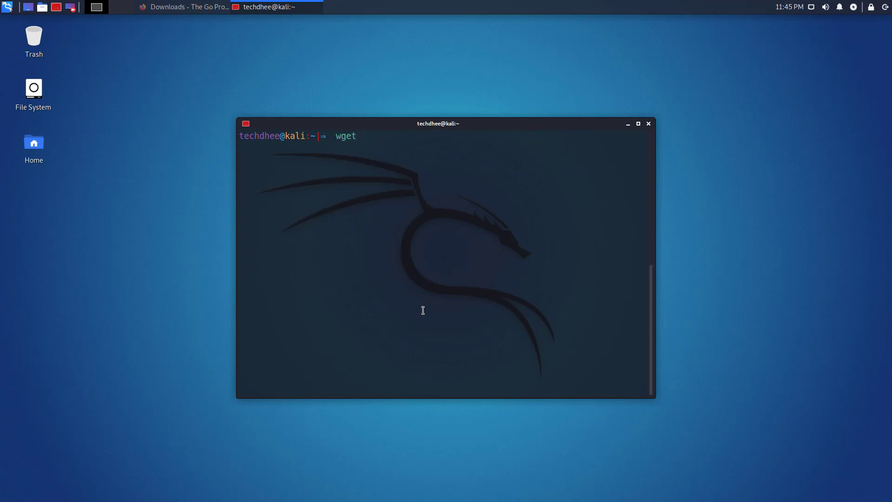
{"action": "type", "text": "https://golang.org/dl/go1.16.3.linux-amd64.tar.gz"}
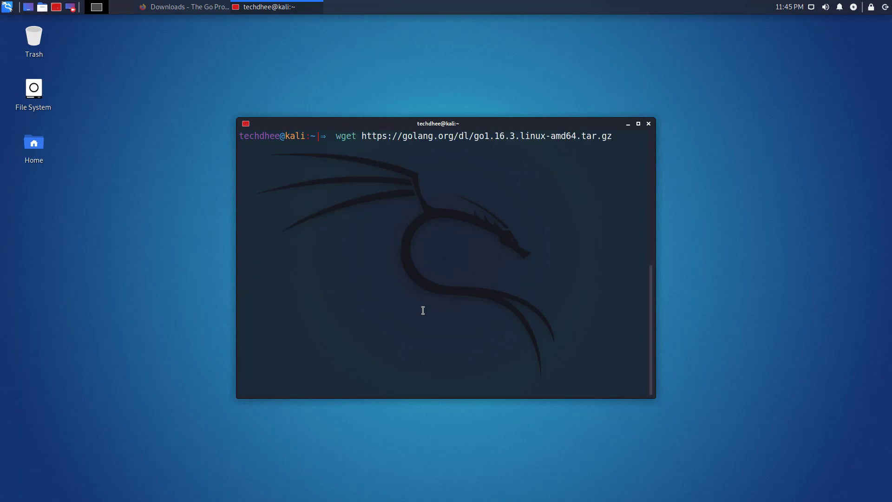
{"action": "key", "text": "Return"}
{"action": "type", "text": "su"}
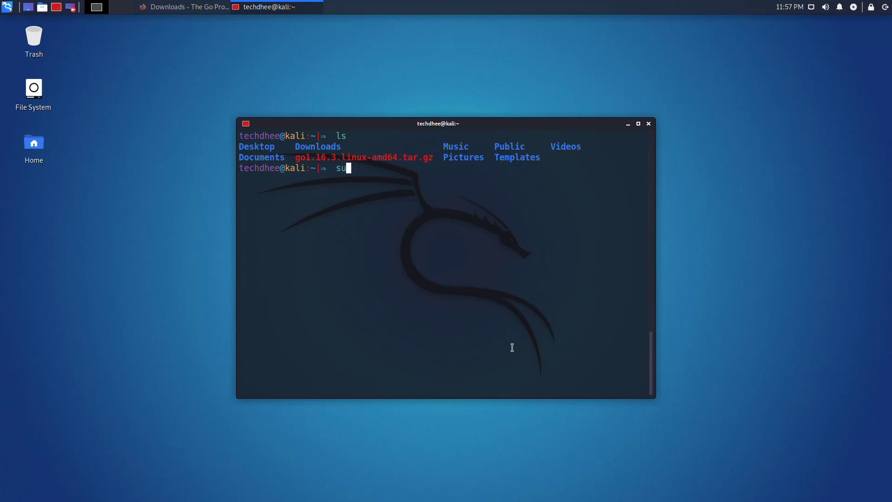
- Unpack go1.16.3.linux-amd64.tar.gz into /usr/local with 'sudo tar -C /usr/local -xzf', then clear the screen
{"action": "type", "text": "do tar -"}
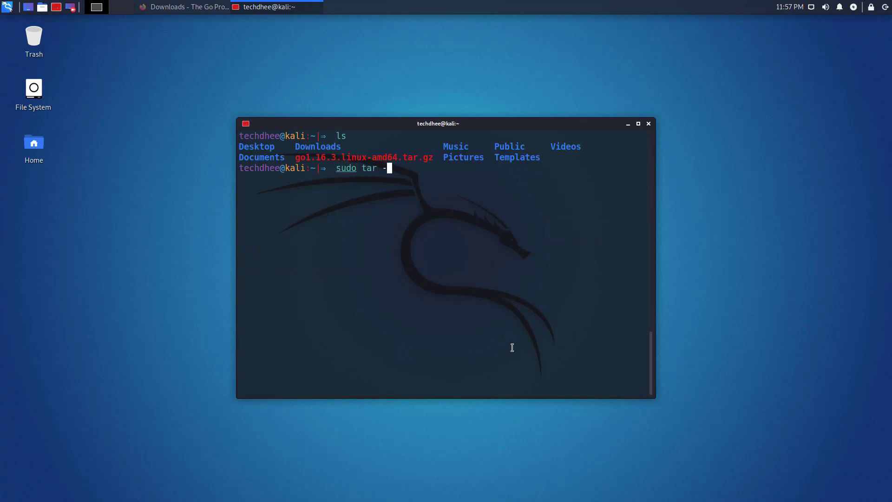
{"action": "type", "text": "C /usr/local"}
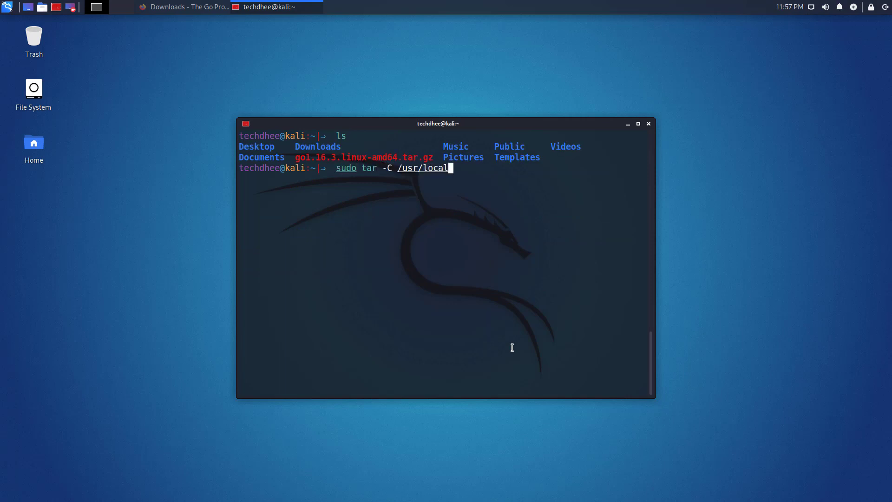
{"action": "type", "text": "-xzf go1.16.3.linux-amd64.tar.gz"}
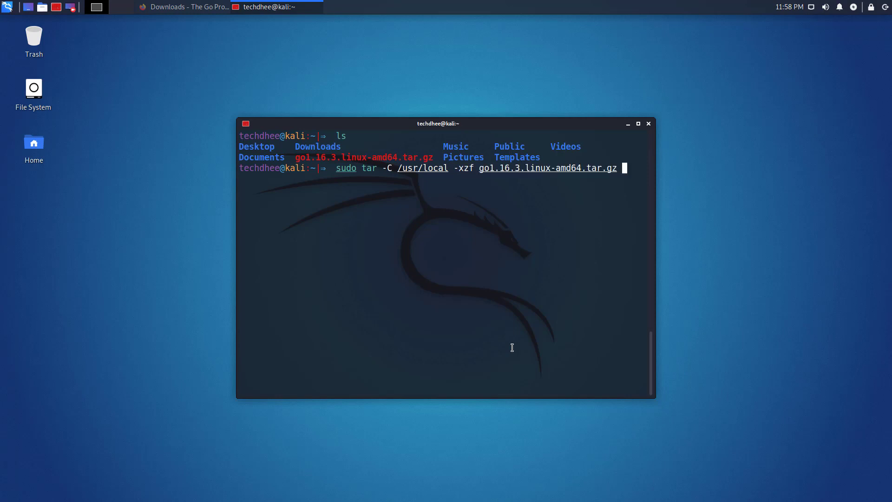
{"action": "key", "text": "Return"}
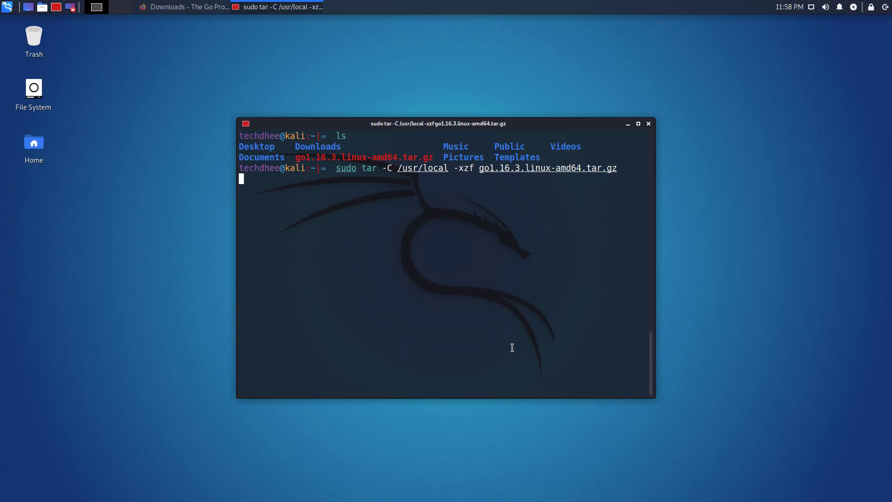
{"action": "key", "text": "Return"}
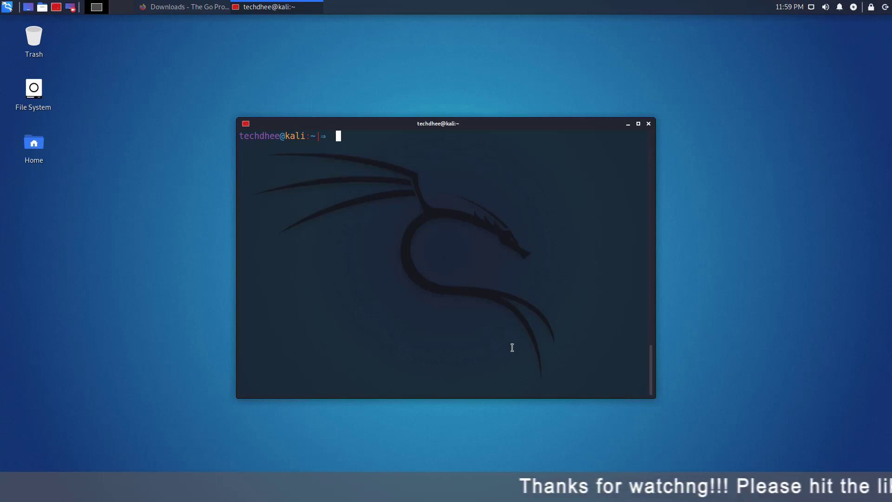
- Append 'export PATH=$PATH:/usr/local/go/bin' and 'export GOPATH=~/.go' to ~/.profile
{"action": "type", "text": "echo \"export PA"}
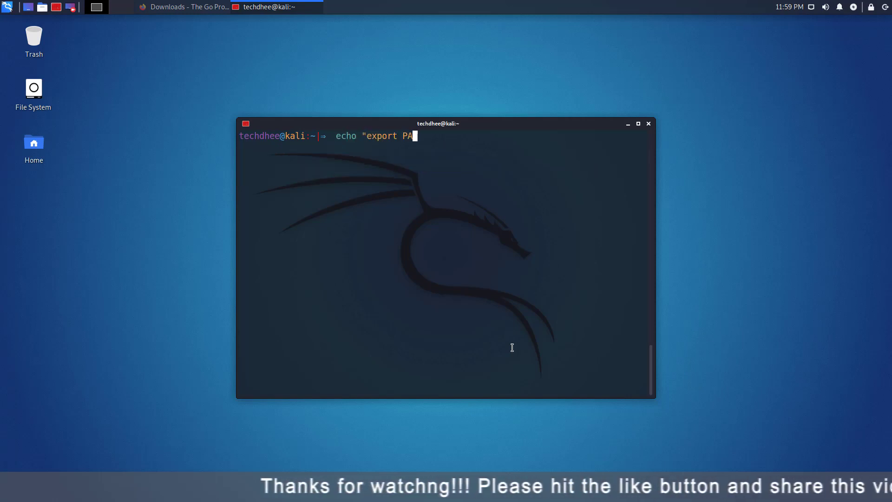
{"action": "type", "text": "TH=$PATH:/usr/l"}
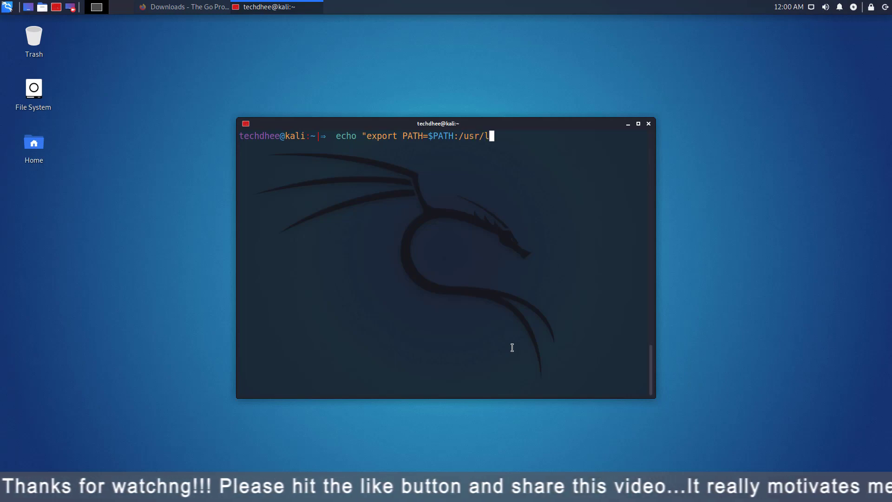
{"action": "type", "text": "ocal/go/bin\""}
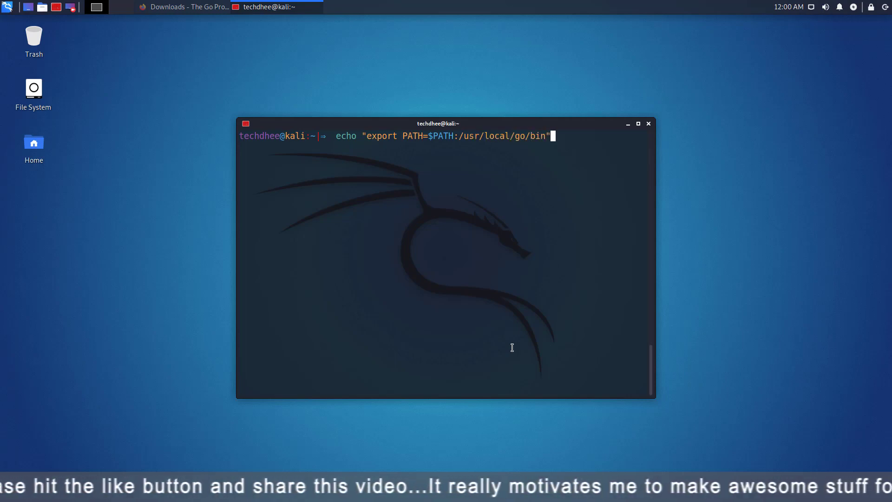
{"action": "type", "text": ">> ~/.profile"}
{"action": "type", "text": "echo \"expor"}
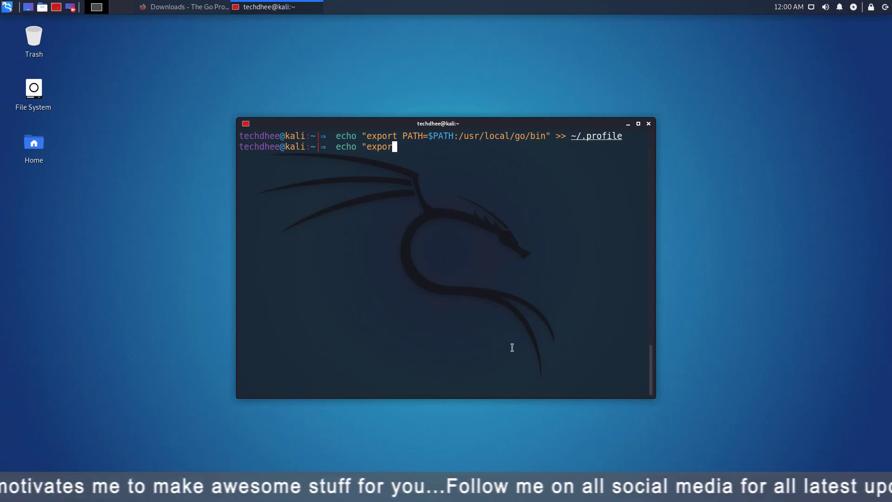
{"action": "type", "text": "GOPATH=~/.go\" >> ~/."}
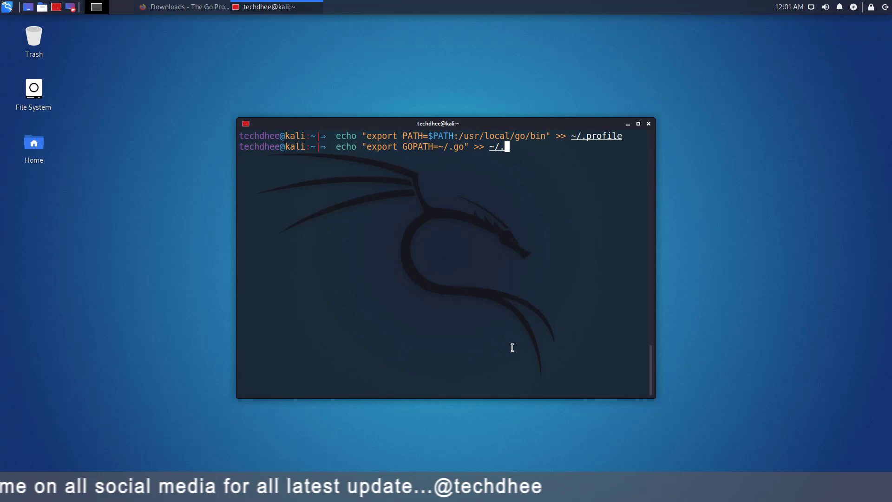
{"action": "key", "text": "Return"}
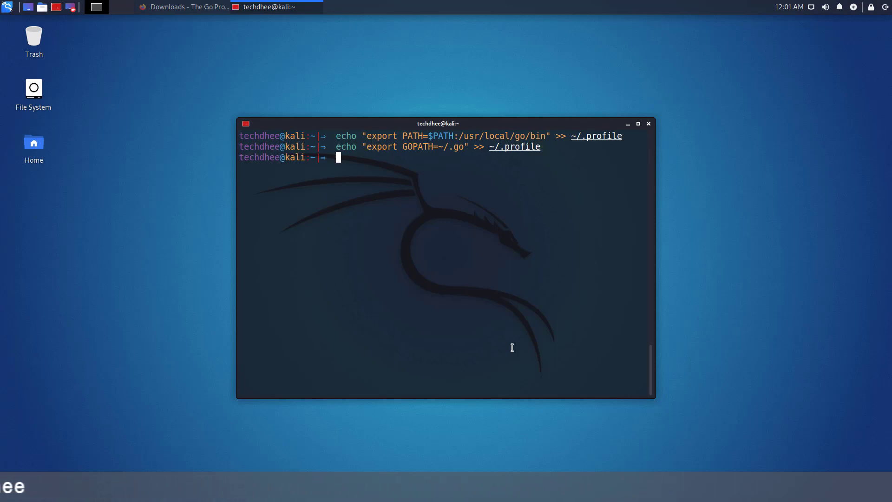
- Source ~/.profile and run 'go version', which reports go1.16.3 linux/amd64
{"action": "type", "text": "source ~"}
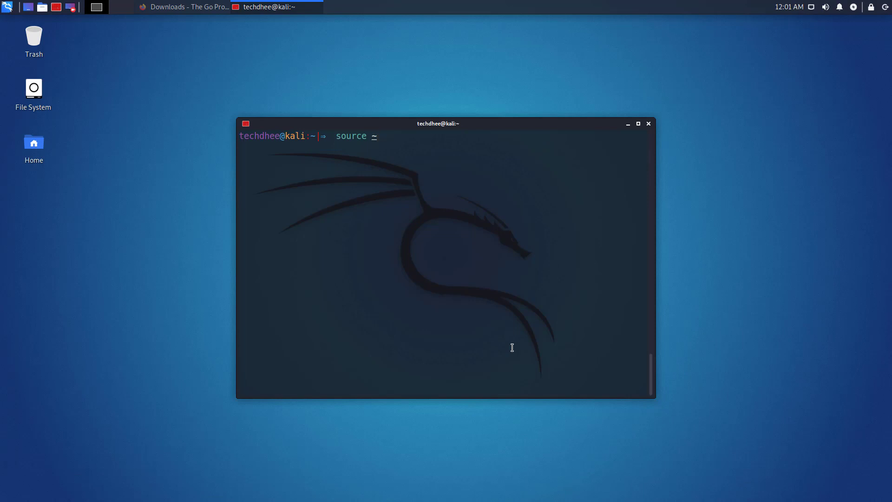
{"action": "type", "text": "/.profile"}
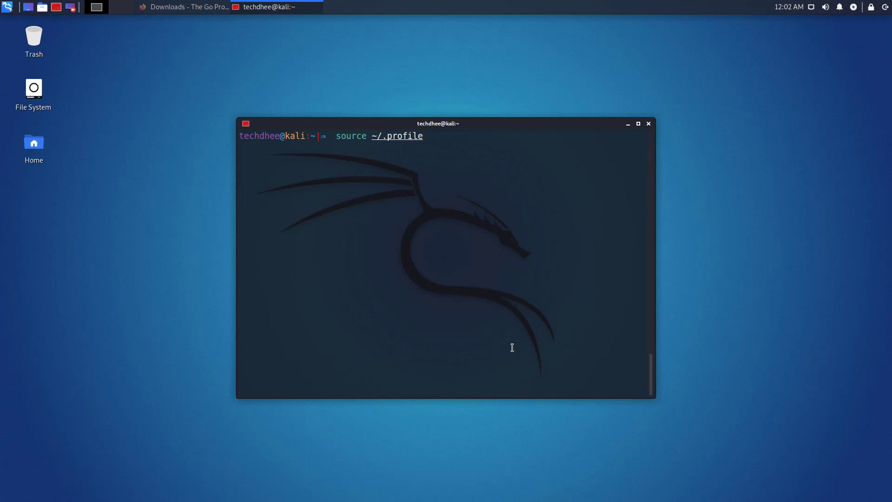
{"action": "type", "text": "go v"}
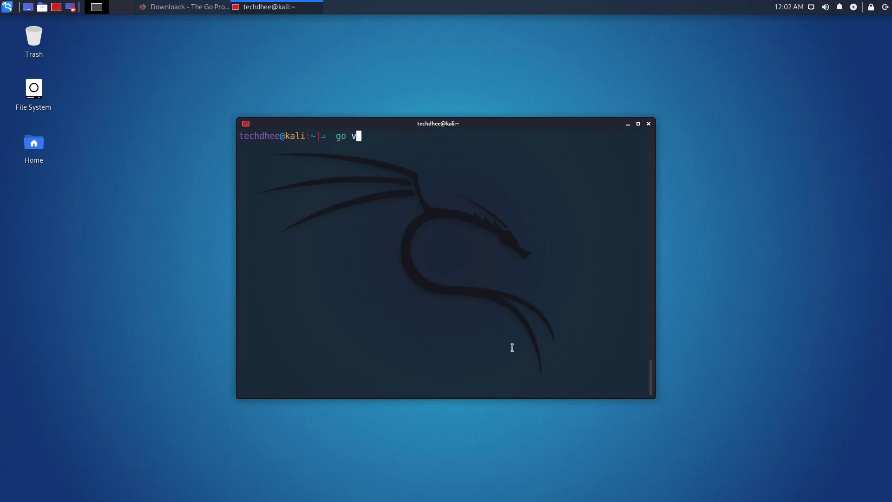
{"action": "type", "text": "ersion"}
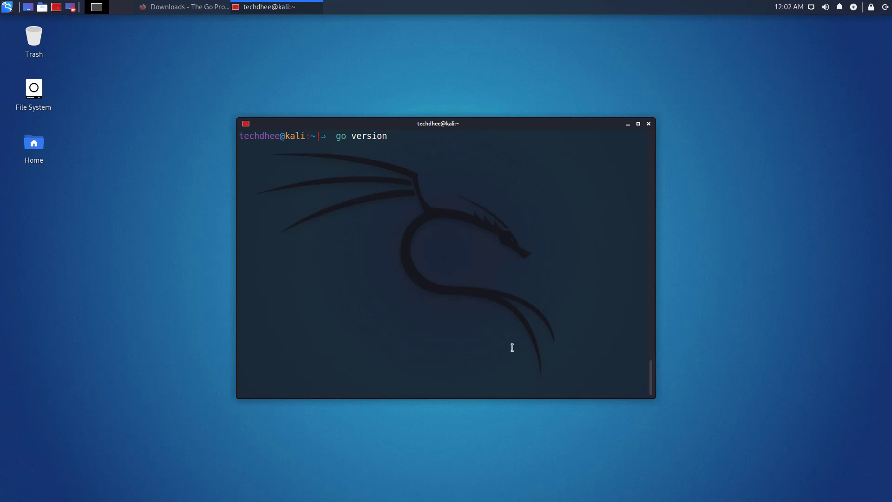
{"action": "key", "text": "Return"}
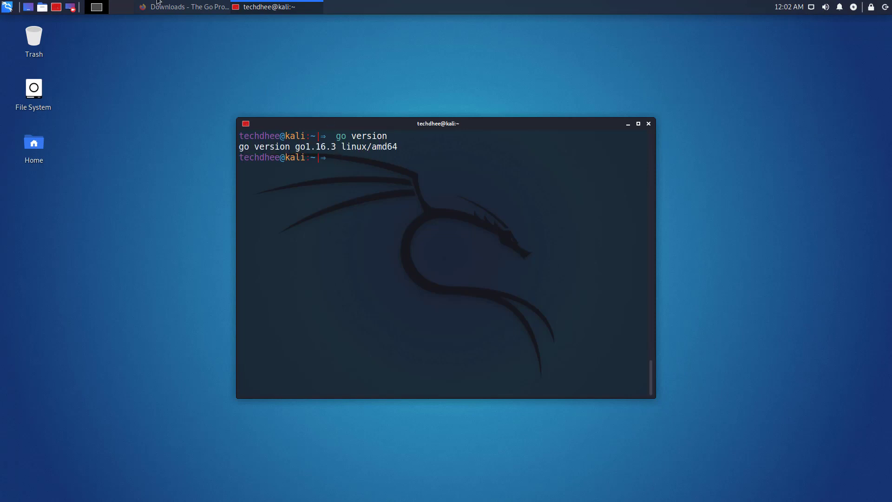
- Bring Firefox forward and return to the golang.org home page with its Try Go sample
{"action": "left_click", "coordinate": [188, 7]}
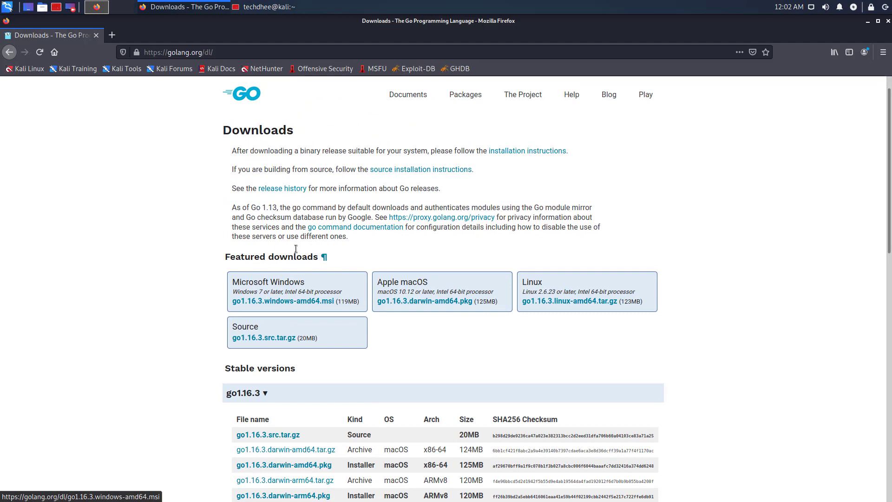
{"action": "left_click", "coordinate": [240, 94]}
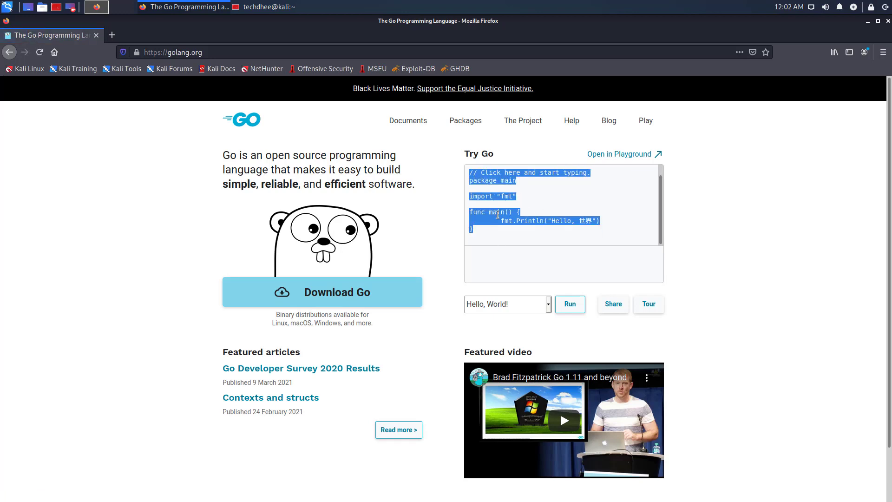
{"action": "mouse_move", "coordinate": [507, 235]}
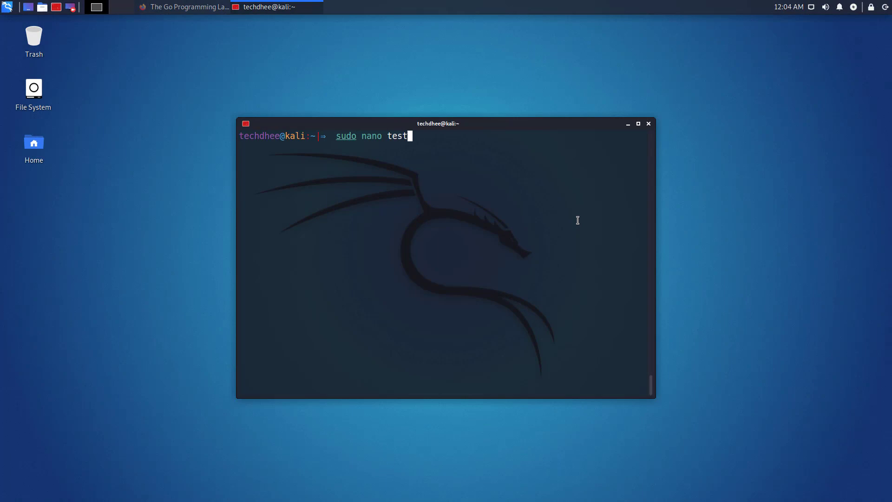
- Edit test.go in nano so Println reads 'Hello, This is test Go Program', then save and exit
{"action": "key", "text": "Return"}
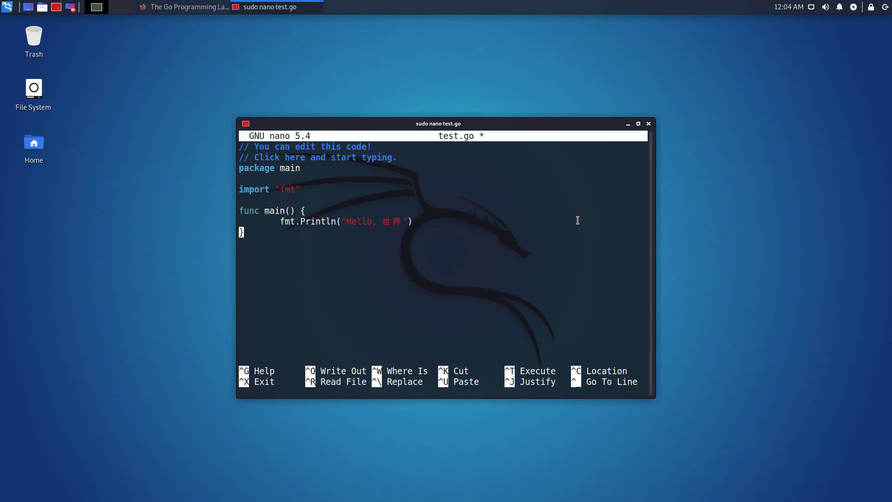
{"action": "type", "text": "This is test Go"}
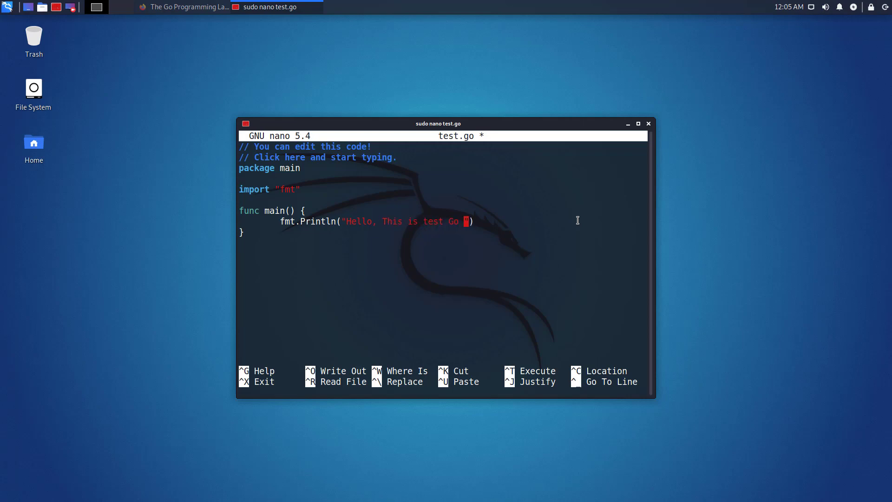
{"action": "type", "text": "Program"}
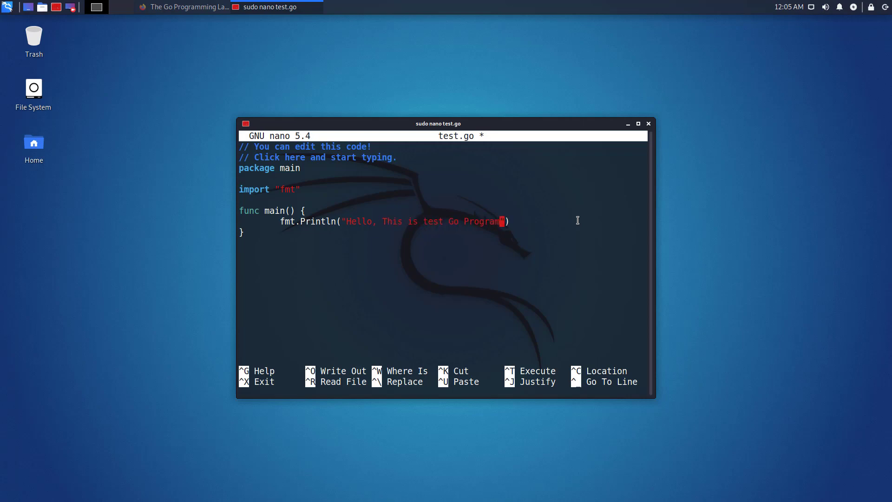
{"action": "key", "text": "ctrl+x"}
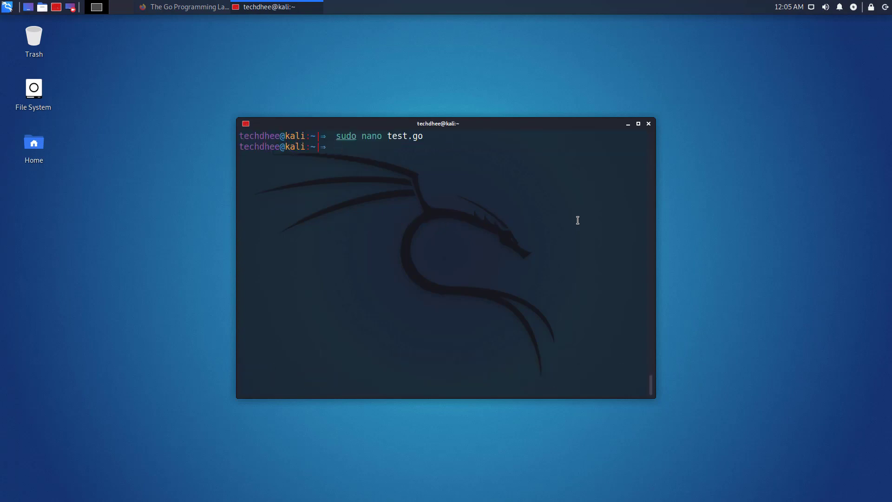
- Run test.go so it prints 'Hello, This is test Go Program', then close the terminal
{"action": "type", "text": "go"}
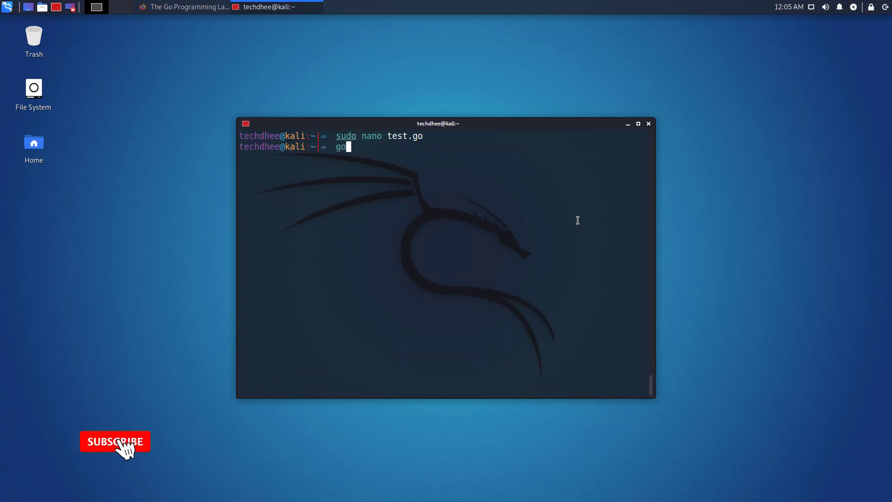
{"action": "type", "text": "run test.go"}
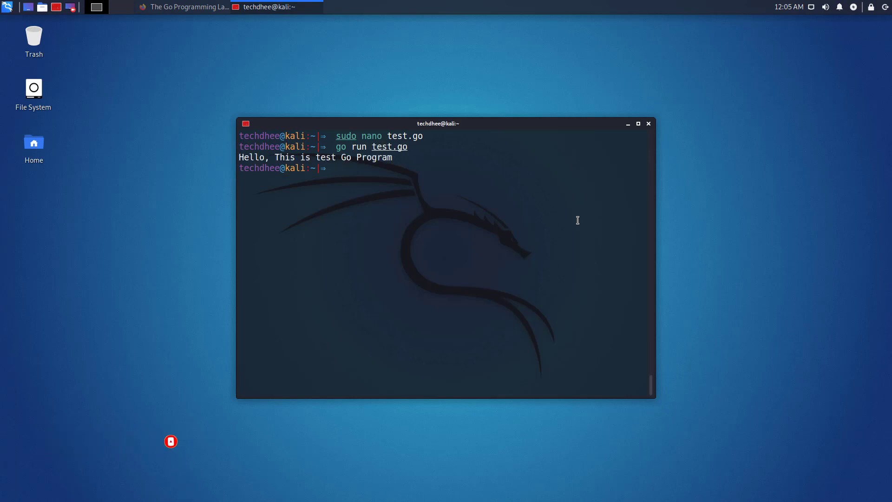
{"action": "type", "text": "c"}
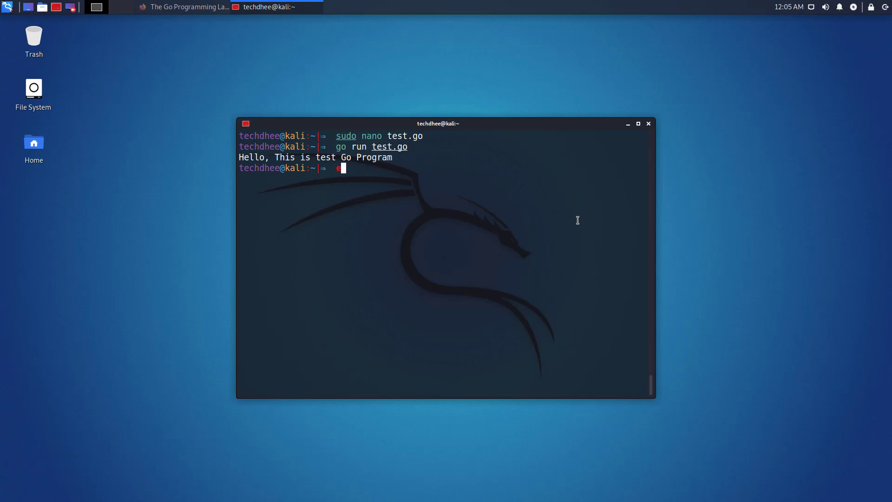
{"action": "left_click", "coordinate": [648, 123]}
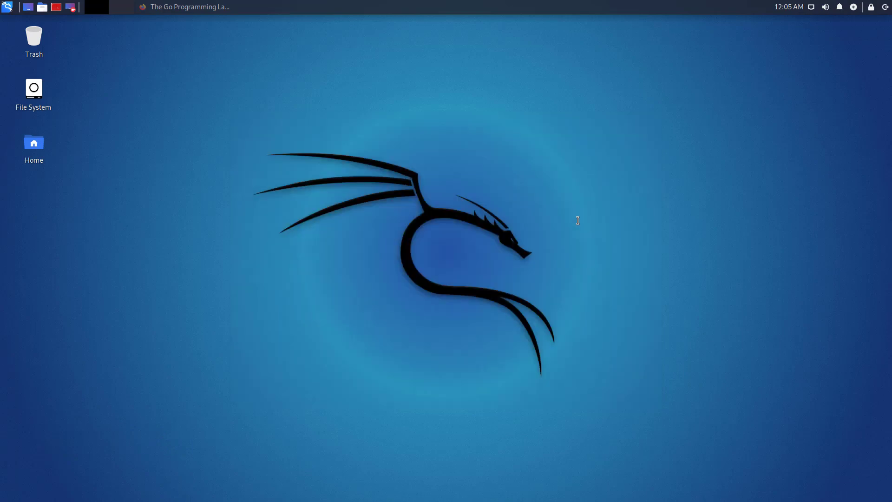